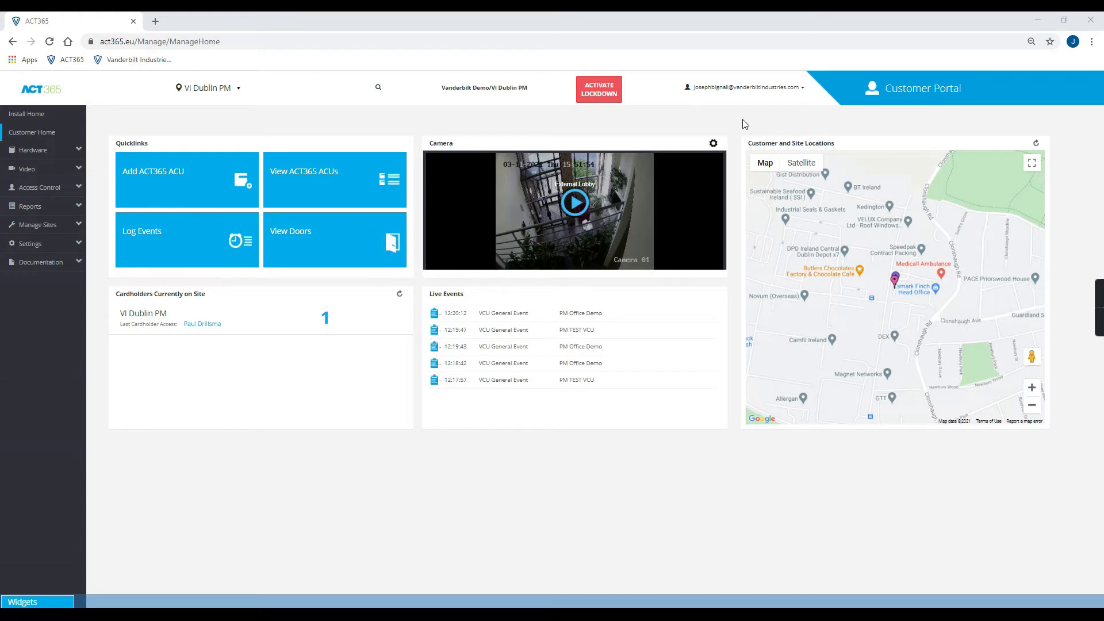
pyautogui.moveTo(18, 244)
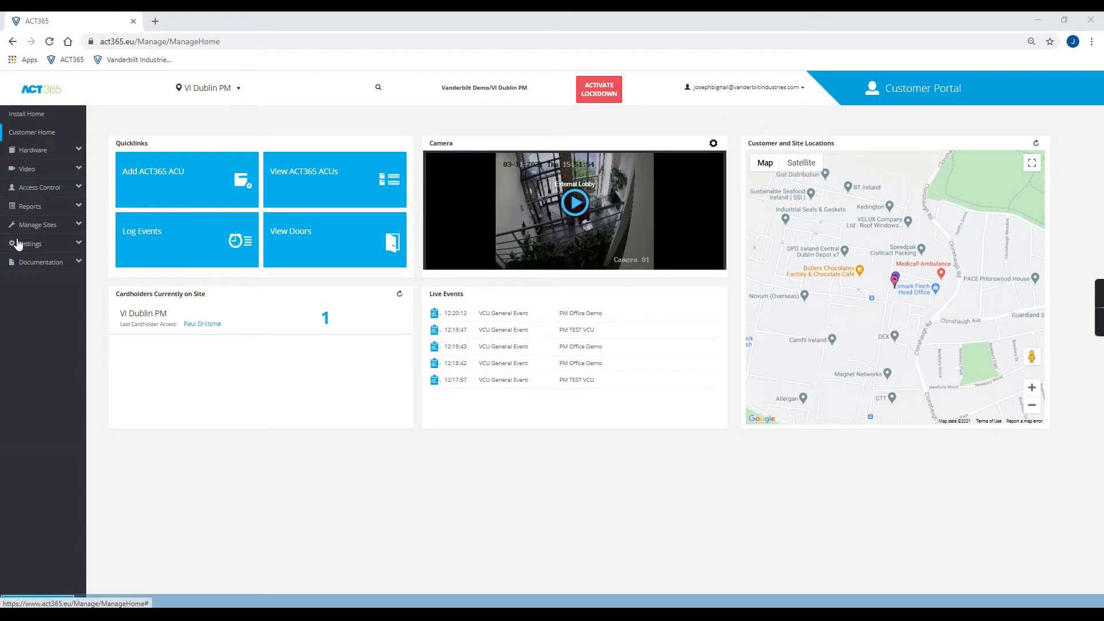
# - Expand Settings and open the ACT365 Users list for the VI Dublin PM site
pyautogui.click(30, 243)
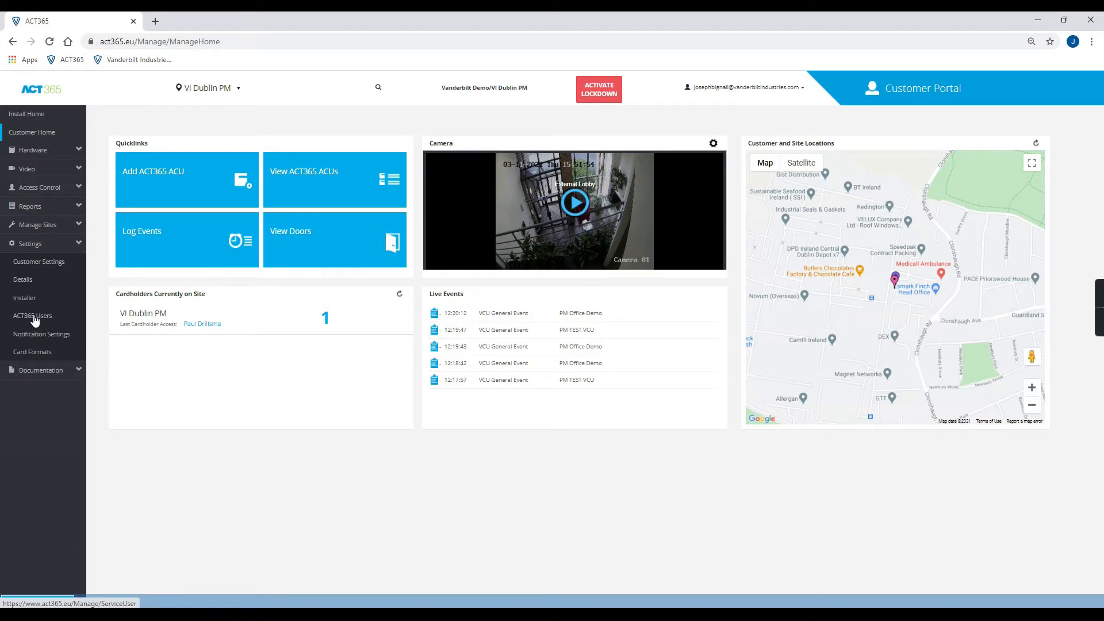
pyautogui.click(32, 315)
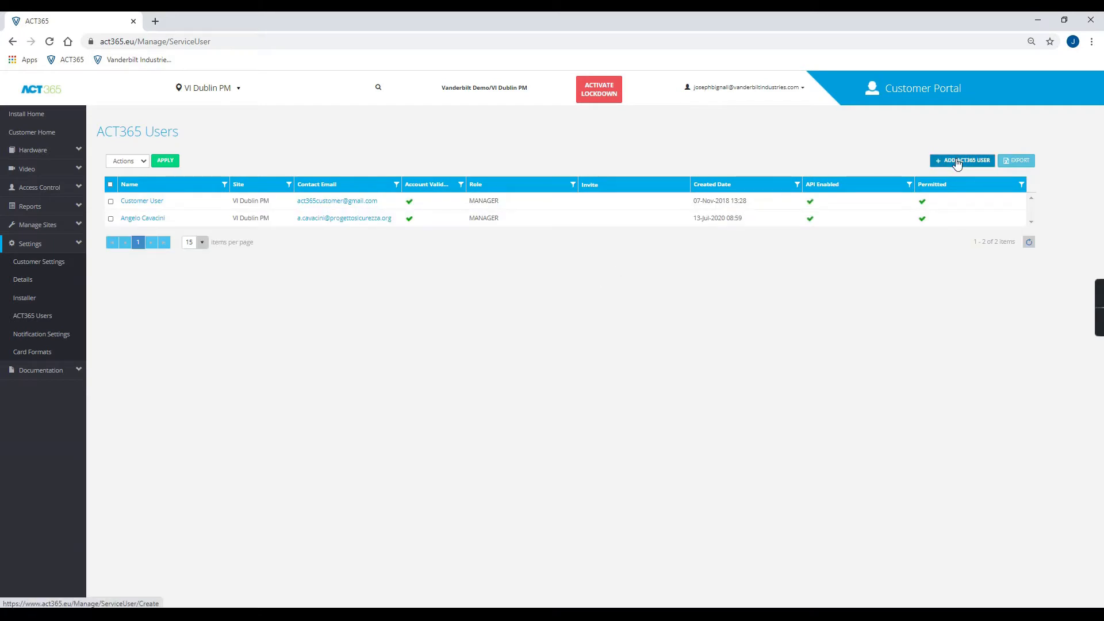
pyautogui.click(960, 161)
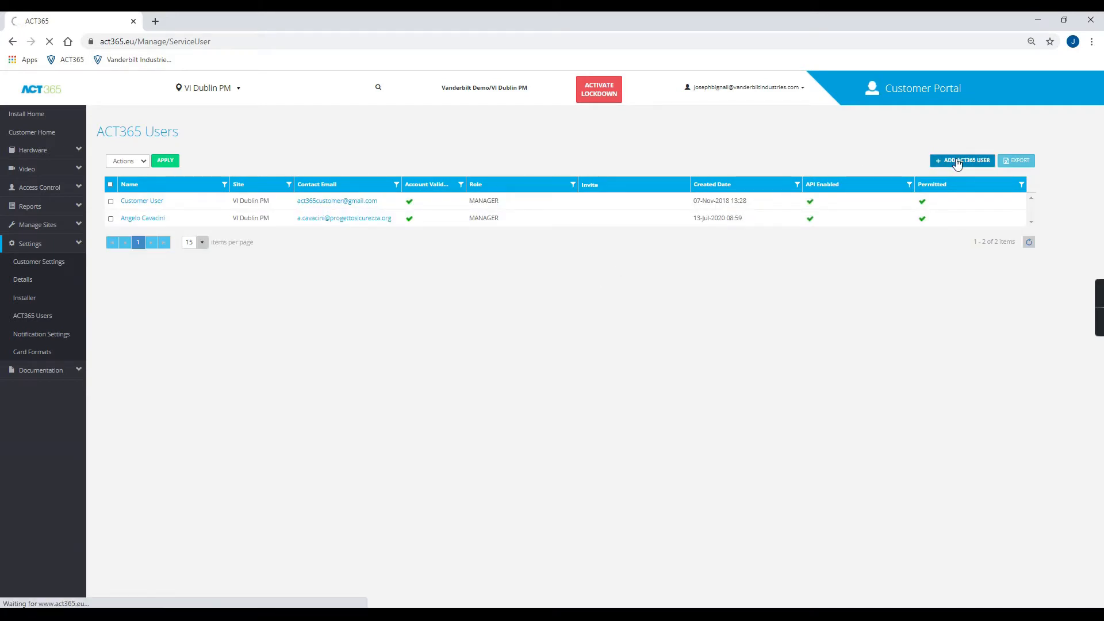
pyautogui.click(962, 160)
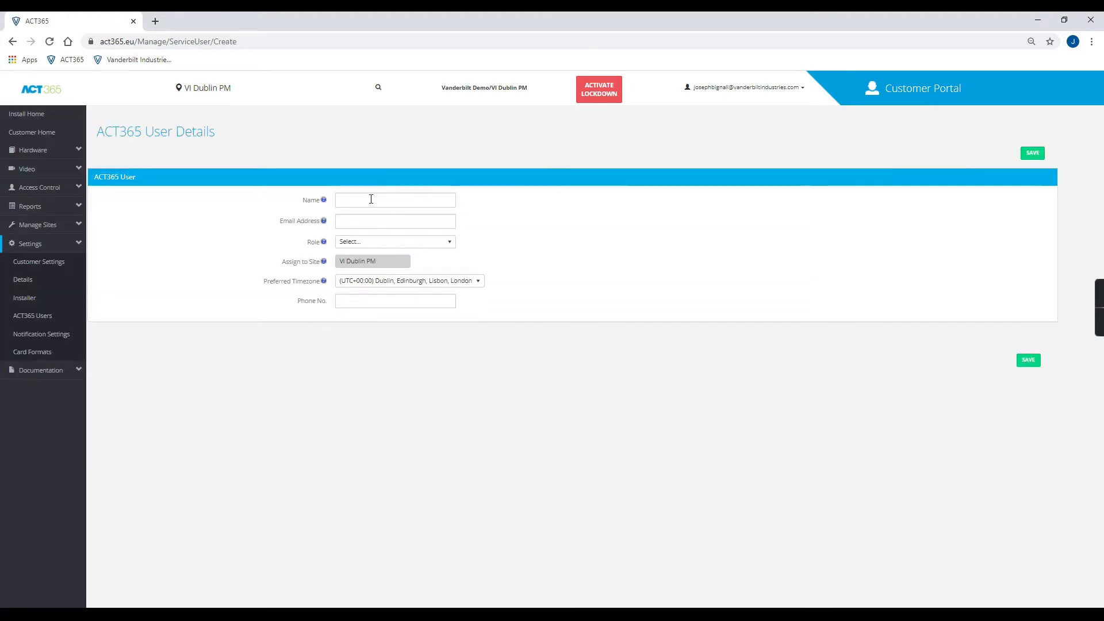
pyautogui.click(394, 200)
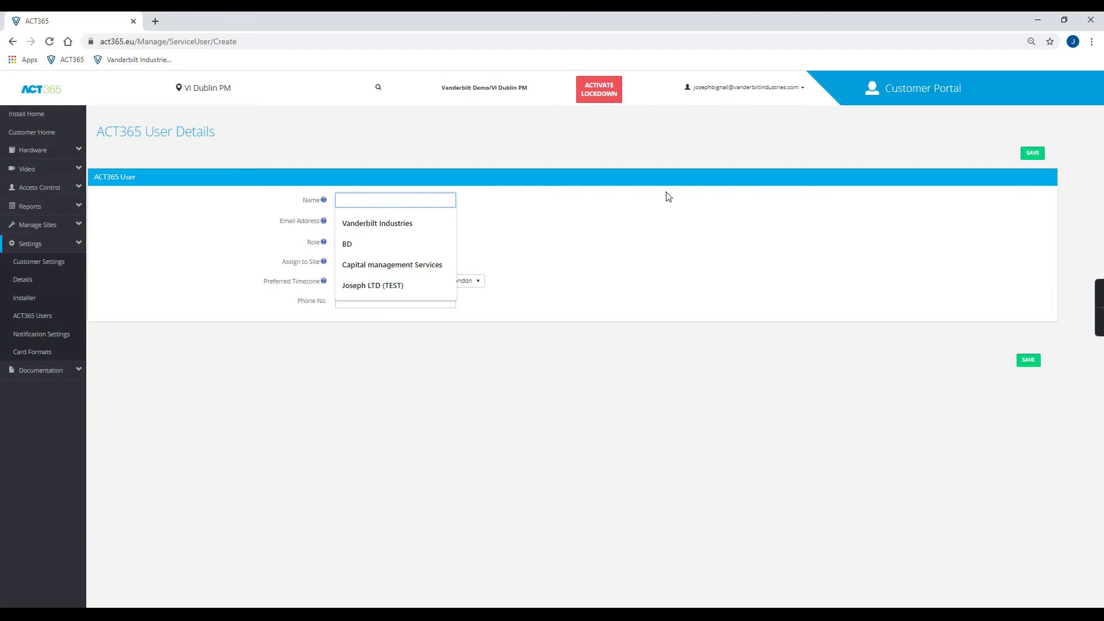
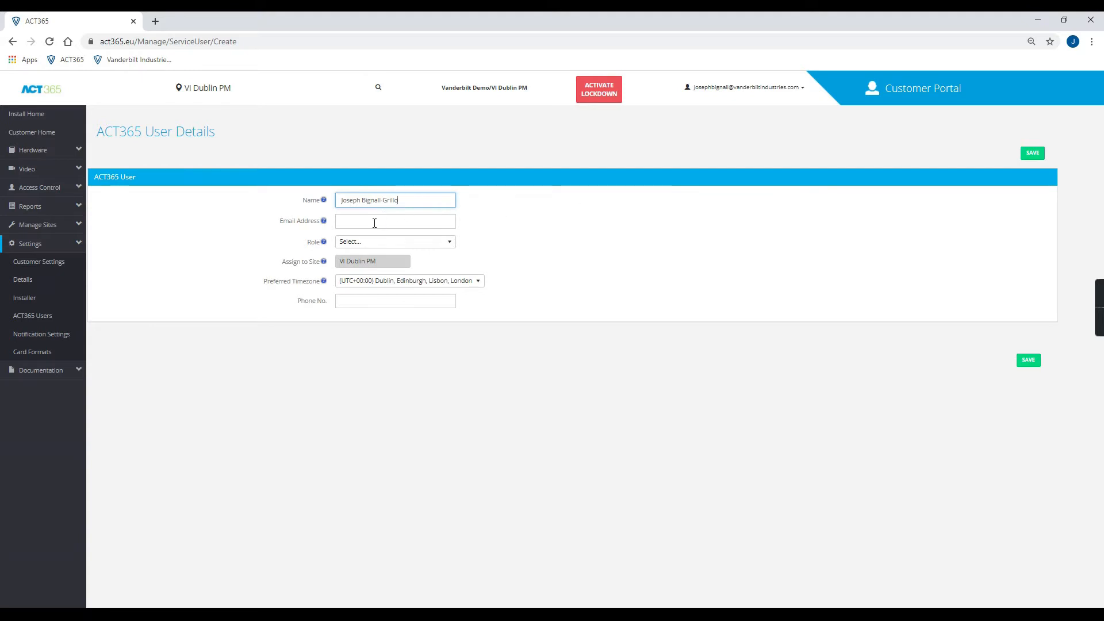
pyautogui.click(1031, 153)
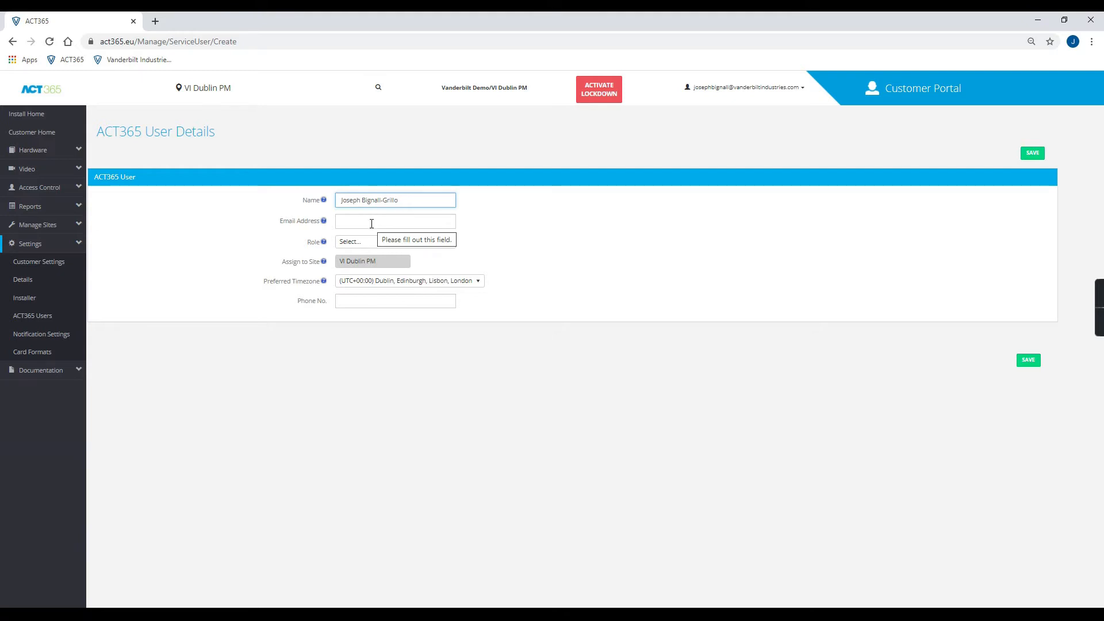
# - Fill the new user's email address from the saved autofill suggestion and show the roles
pyautogui.click(395, 220)
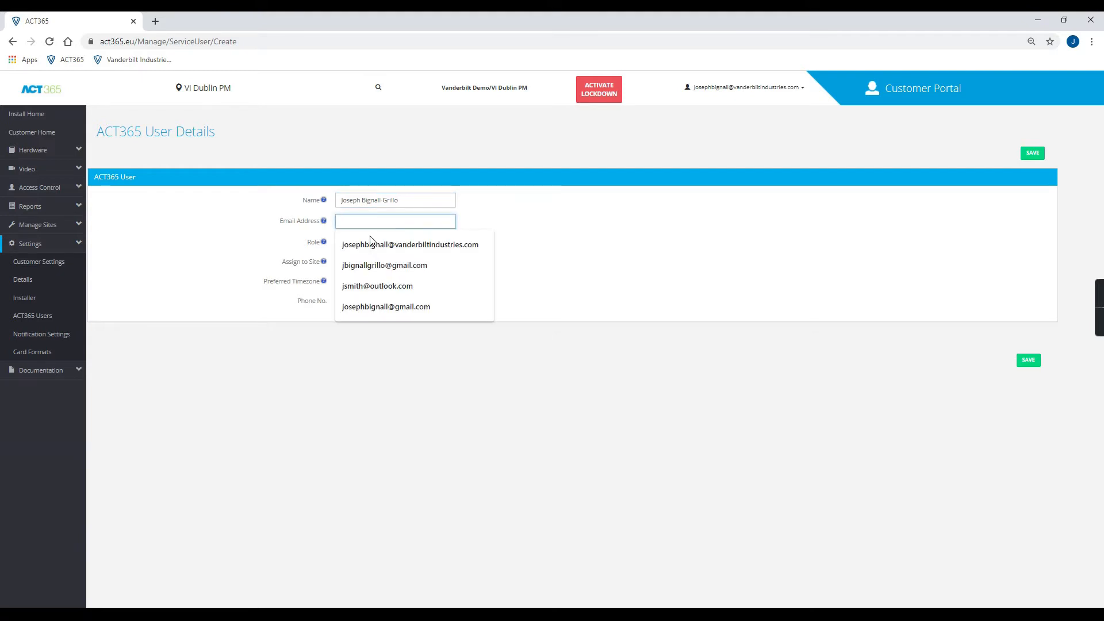
pyautogui.click(384, 264)
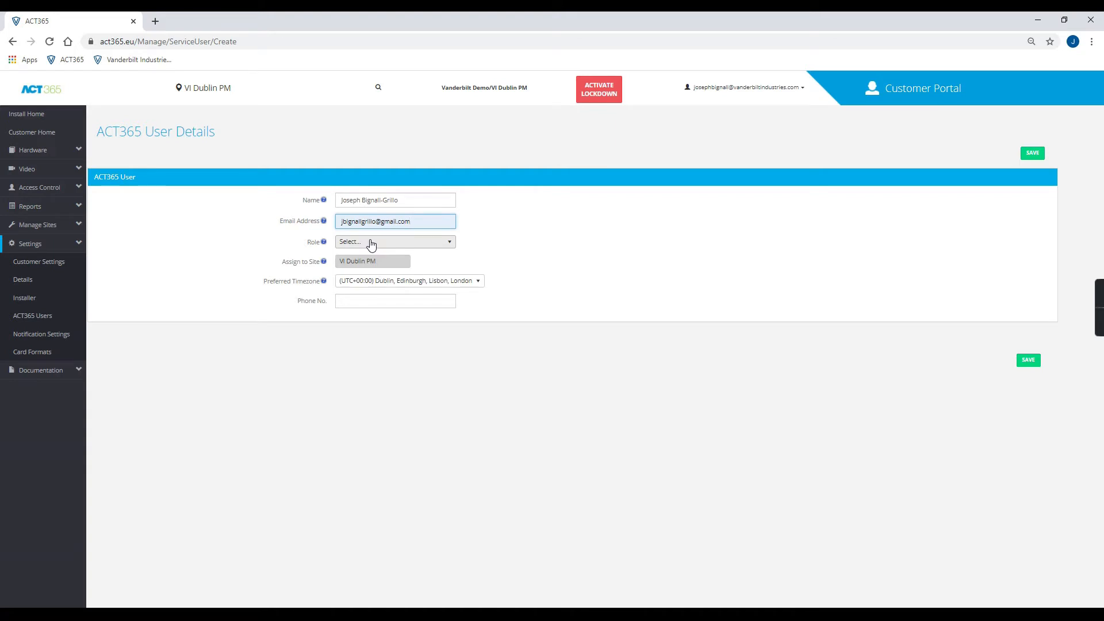
pyautogui.click(394, 242)
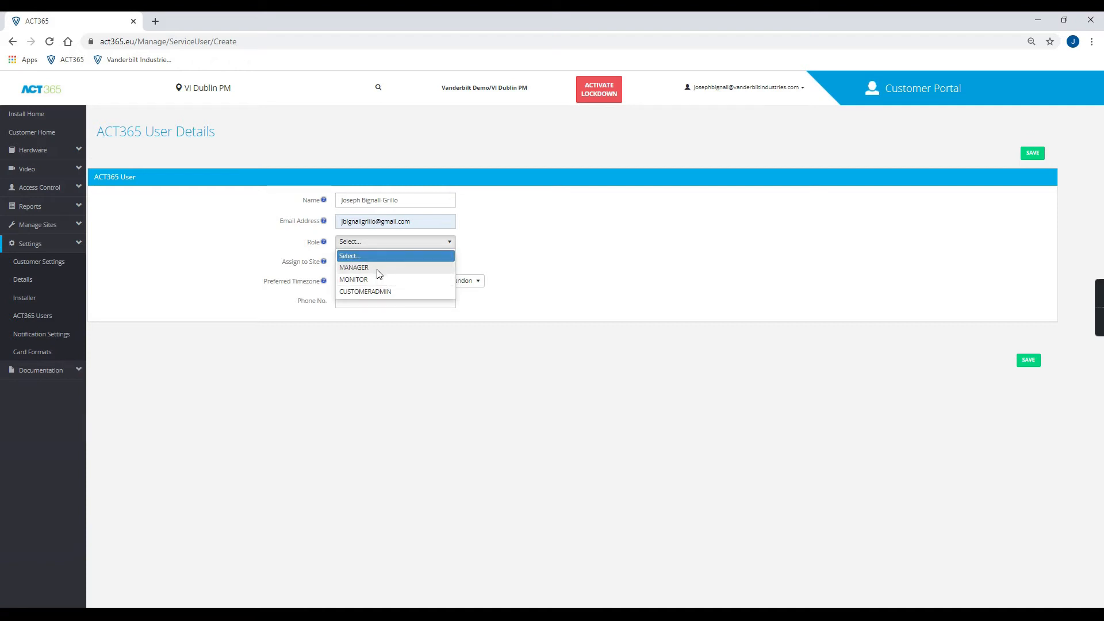
# - Assign the CUSTOMERADMIN role and enter a phone number starting +353
pyautogui.click(365, 291)
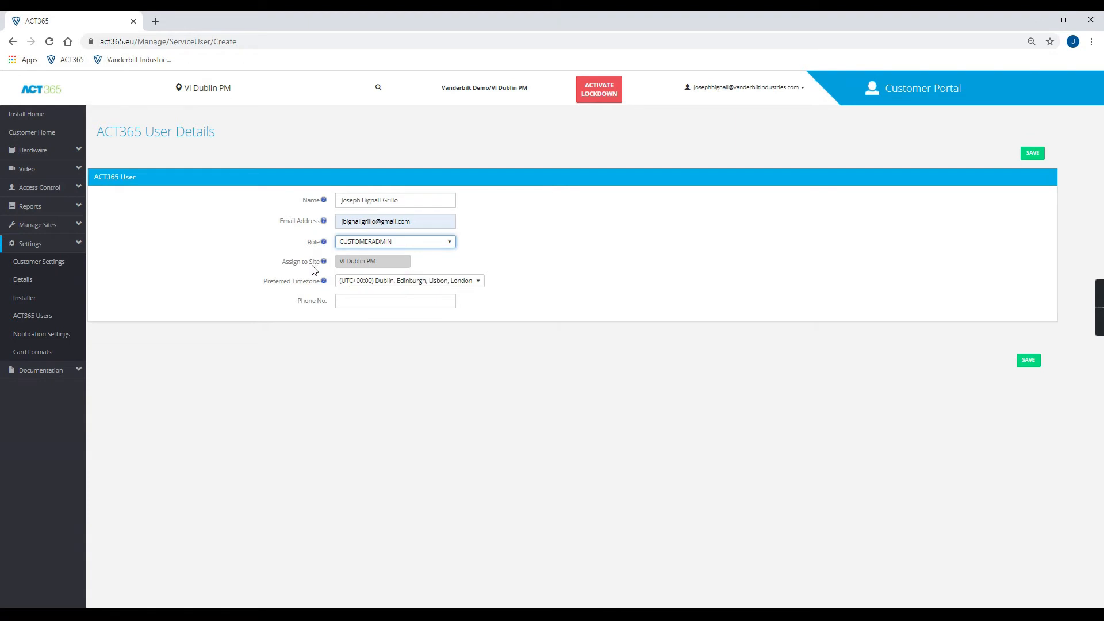
pyautogui.moveTo(312, 269)
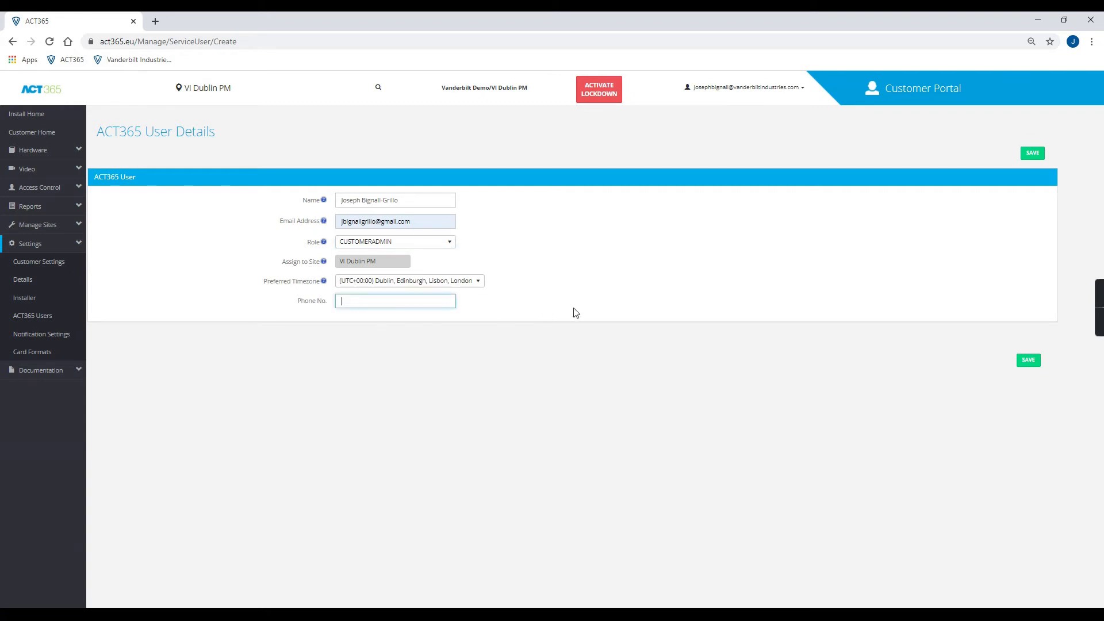
pyautogui.moveTo(649, 281)
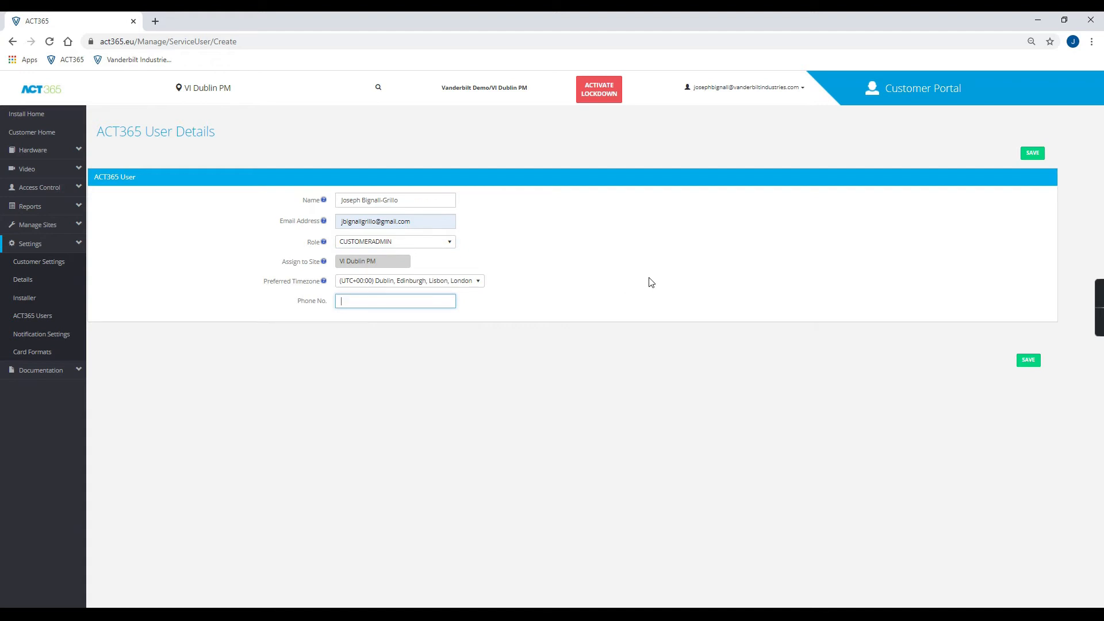
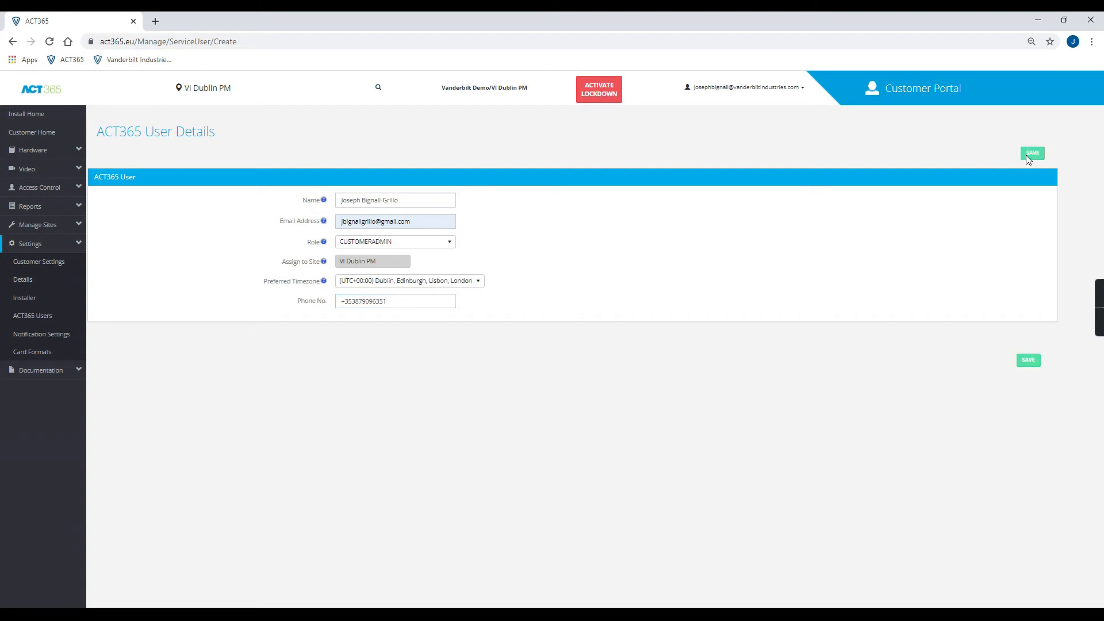
pyautogui.click(1031, 153)
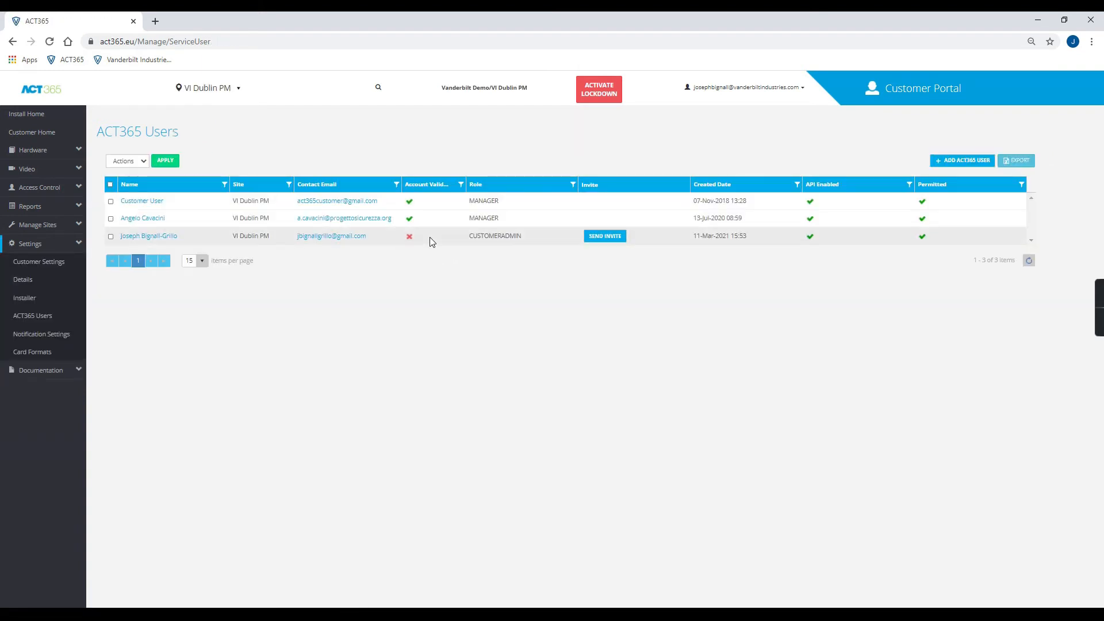
pyautogui.moveTo(149, 235)
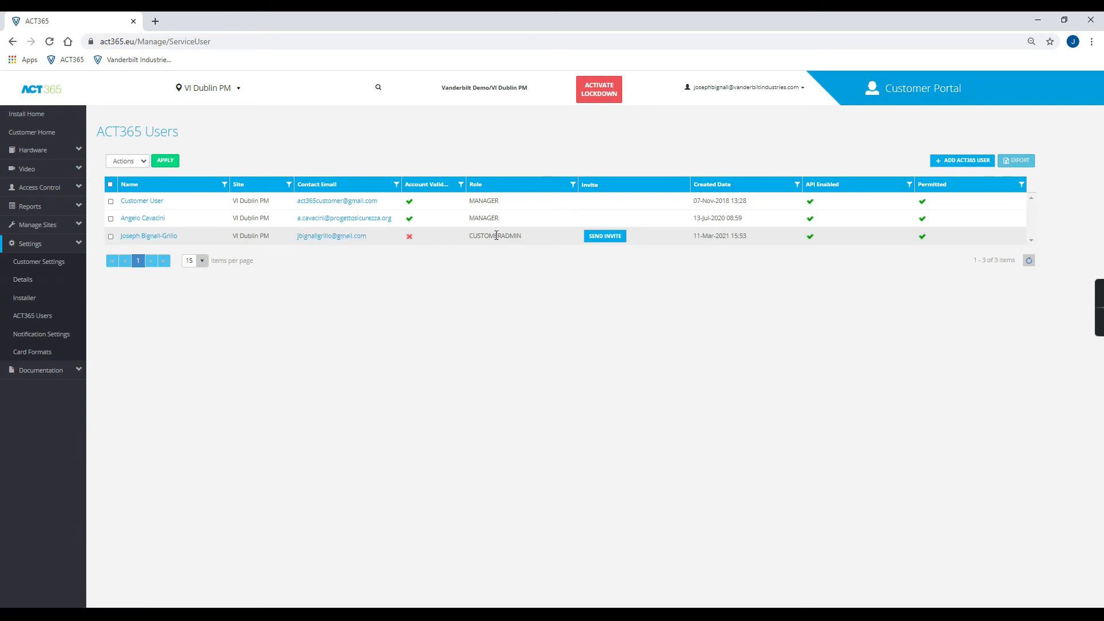
pyautogui.moveTo(449, 260)
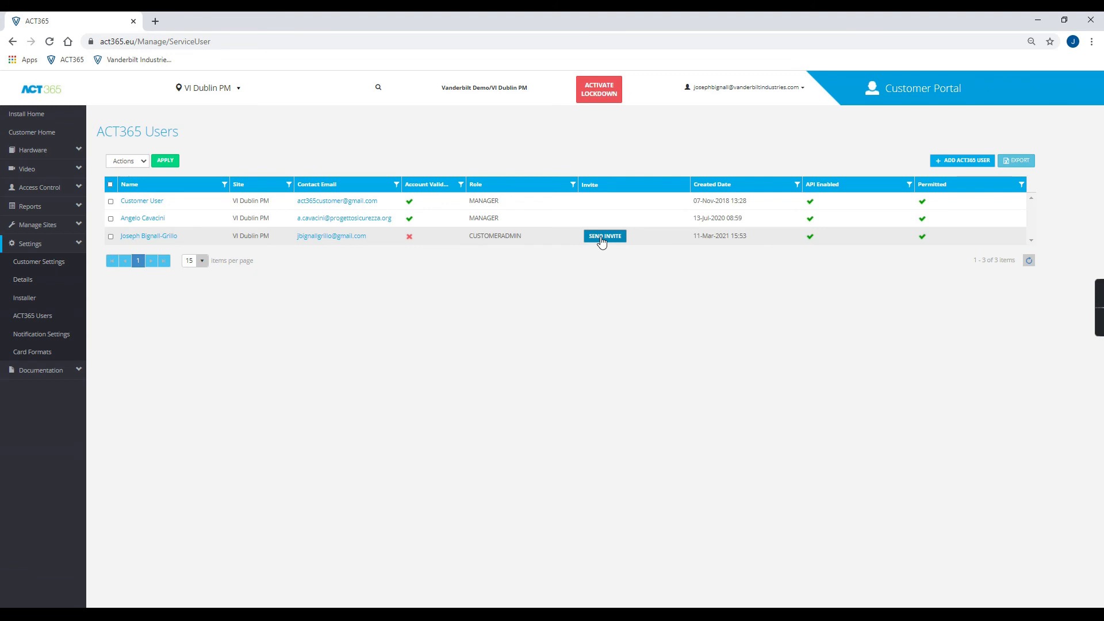
pyautogui.click(604, 236)
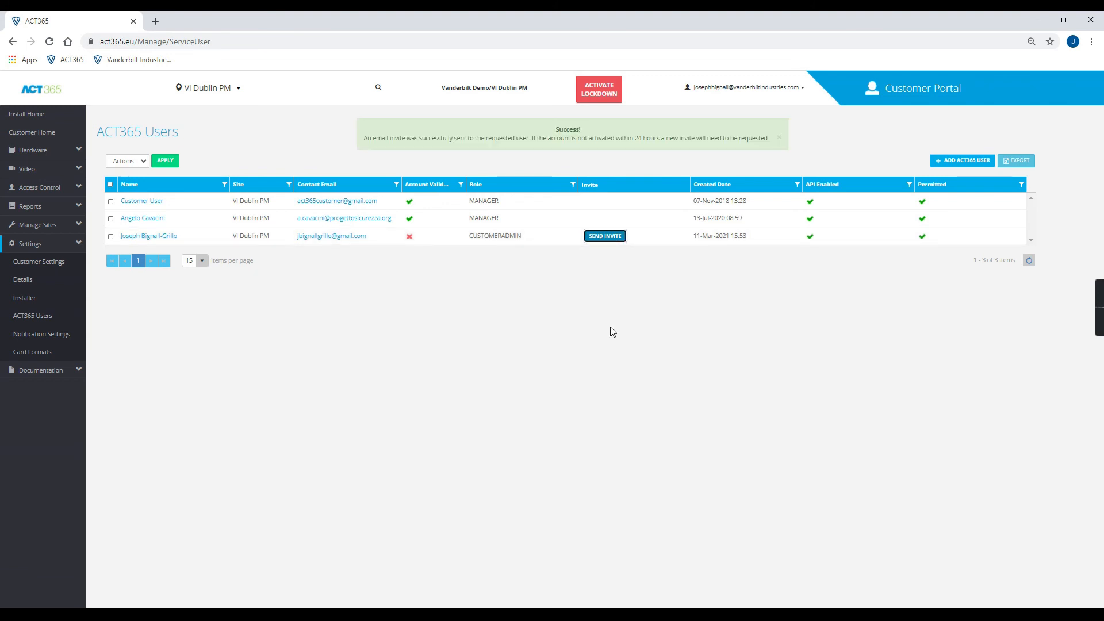
pyautogui.moveTo(603, 258)
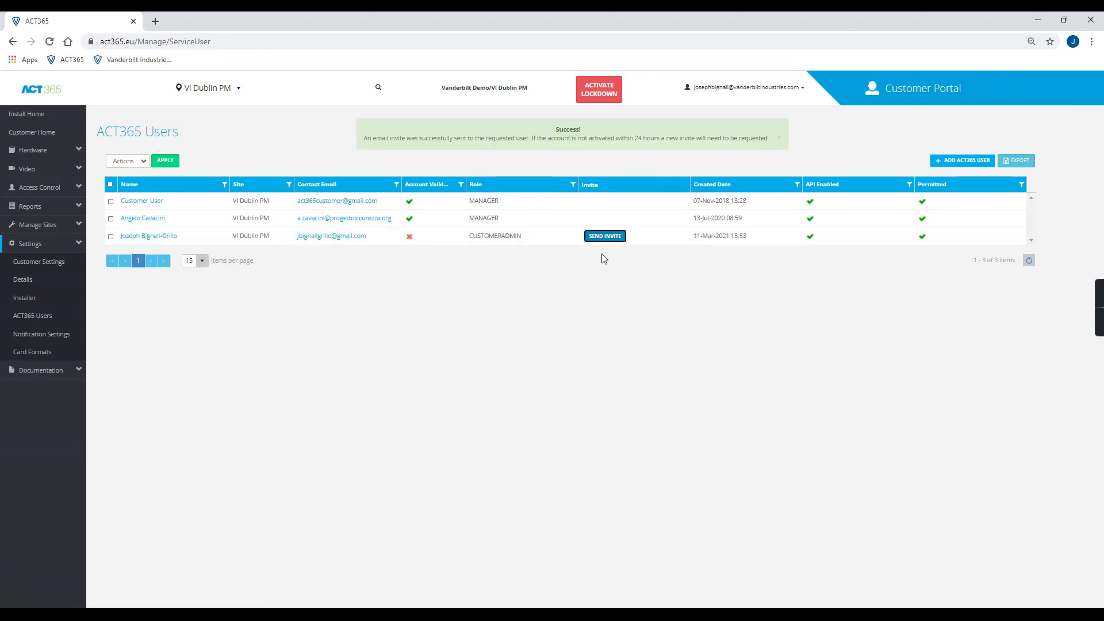